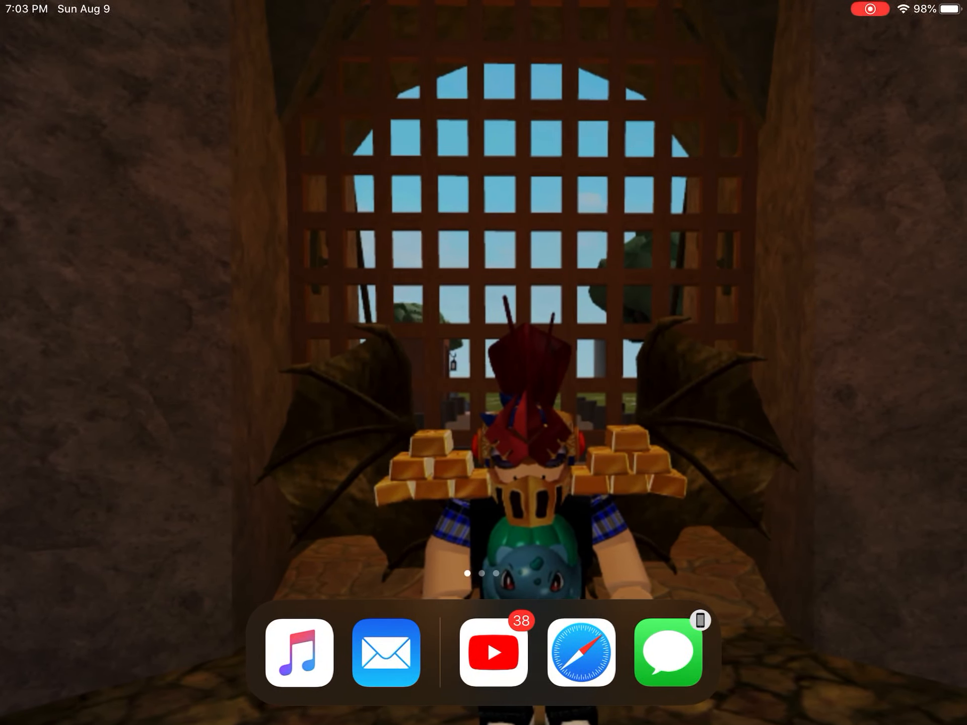
Swipe across the Home Screen to reach the Settings app
scroll(left, 3)
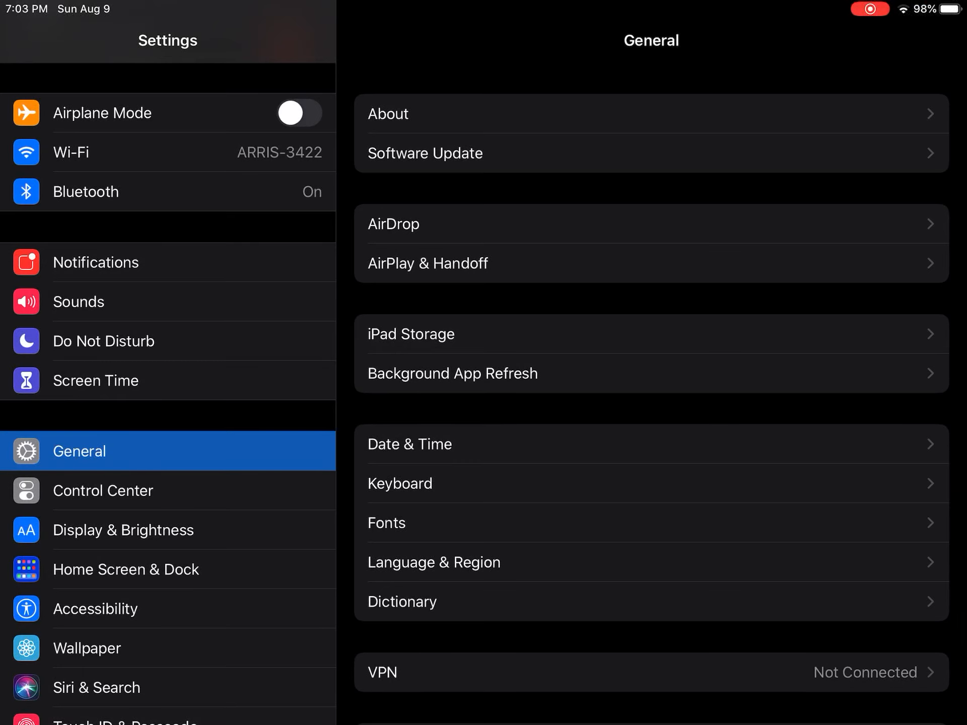
Open Control Center's Customize Controls list and scroll to confirm Screen Recording is included
click(103, 490)
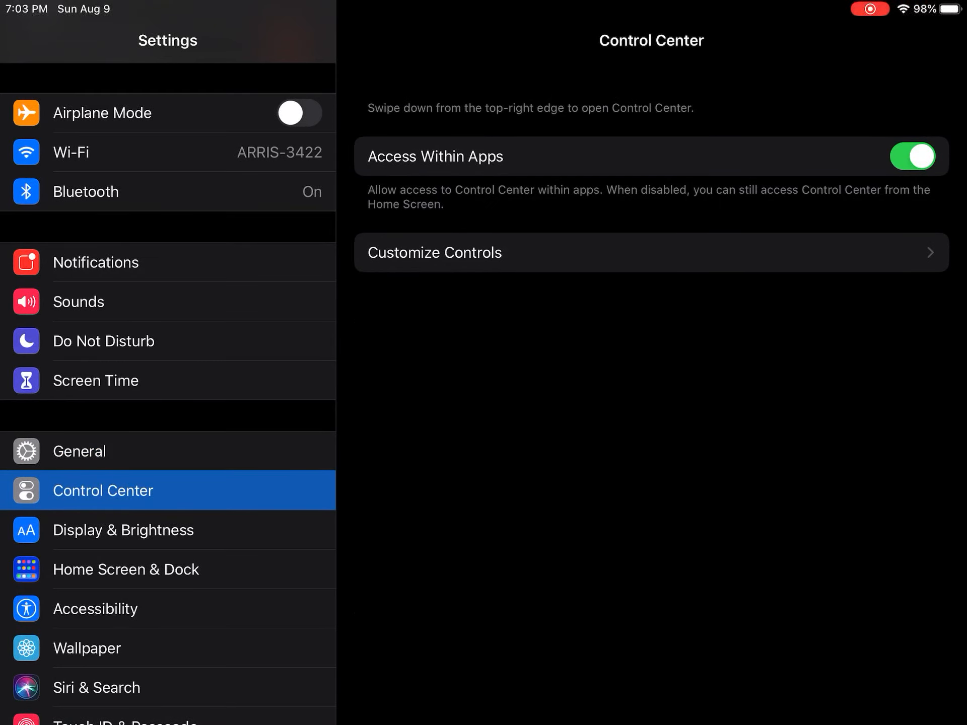
click(434, 252)
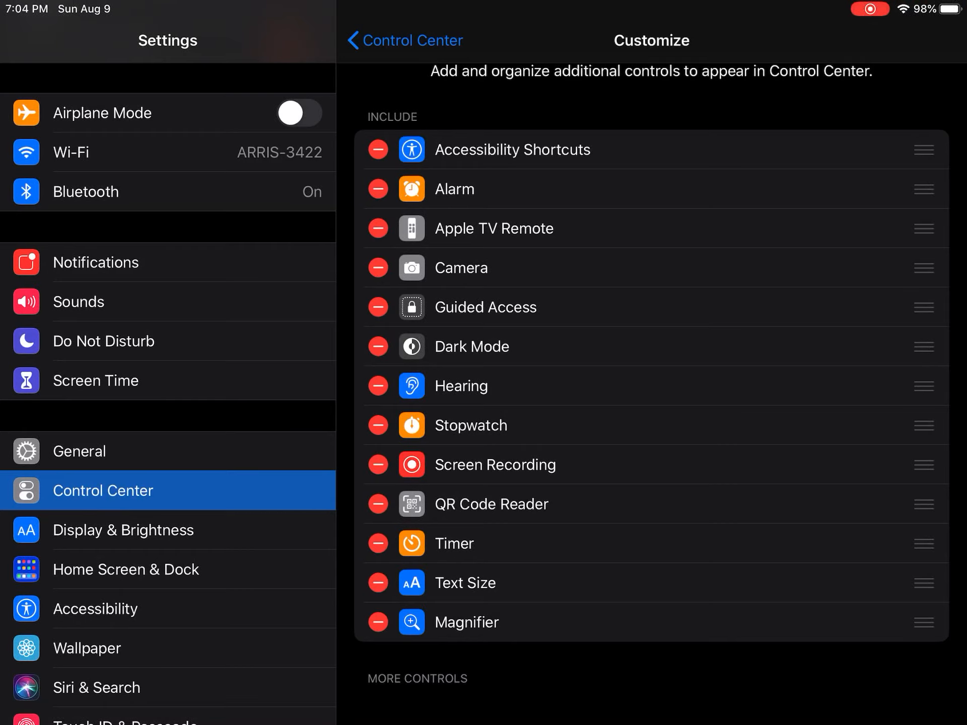
scroll(down, 3)
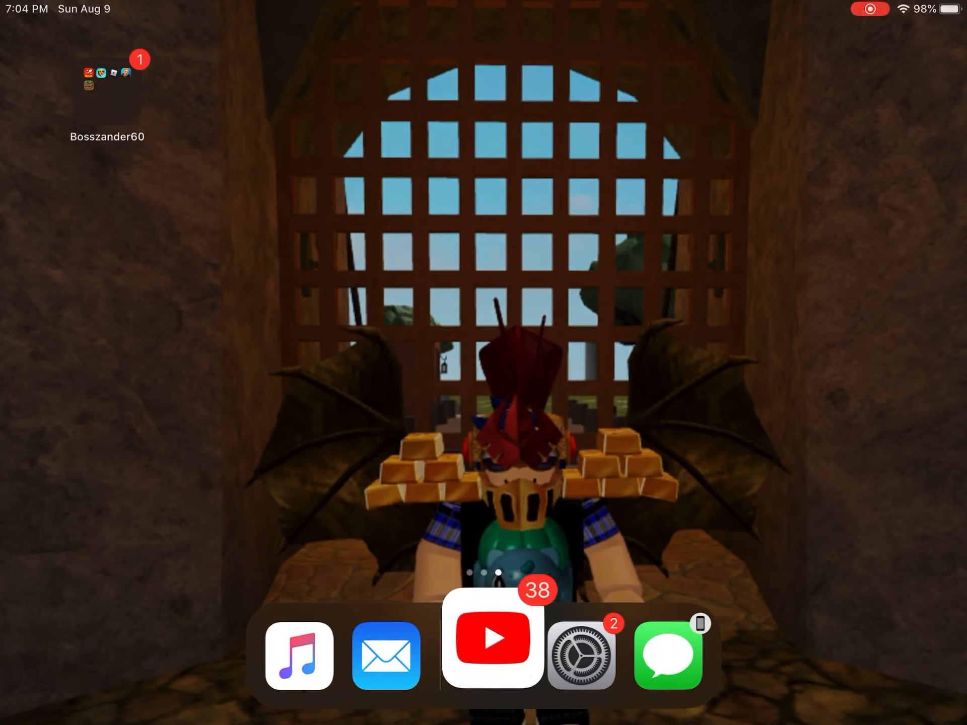
Launch YouTube, go to your own channel, and open its gear settings
click(489, 655)
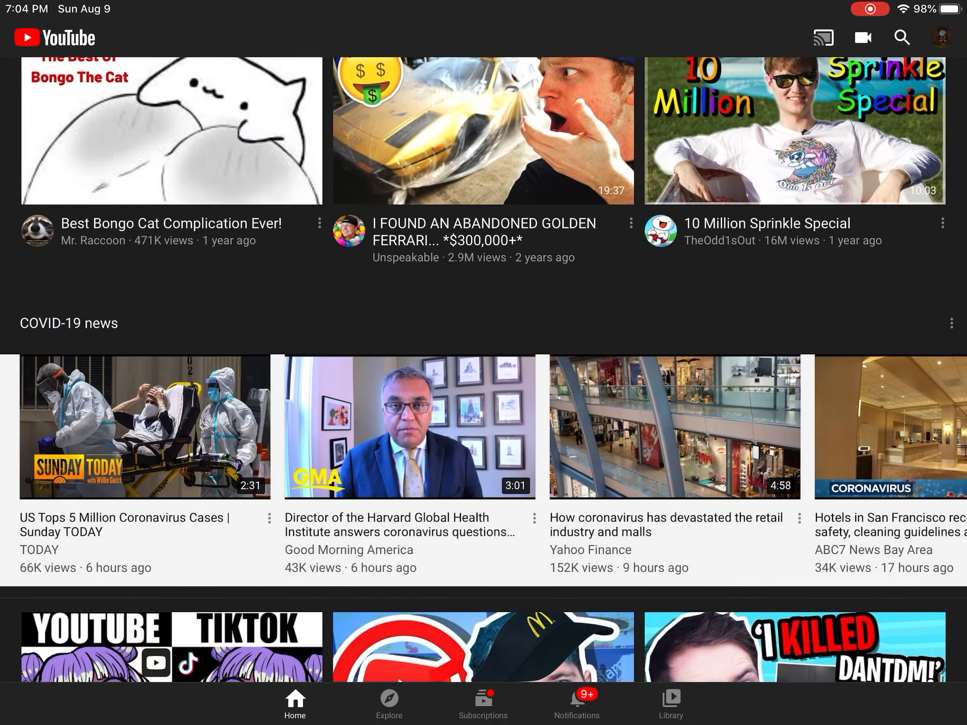
click(947, 38)
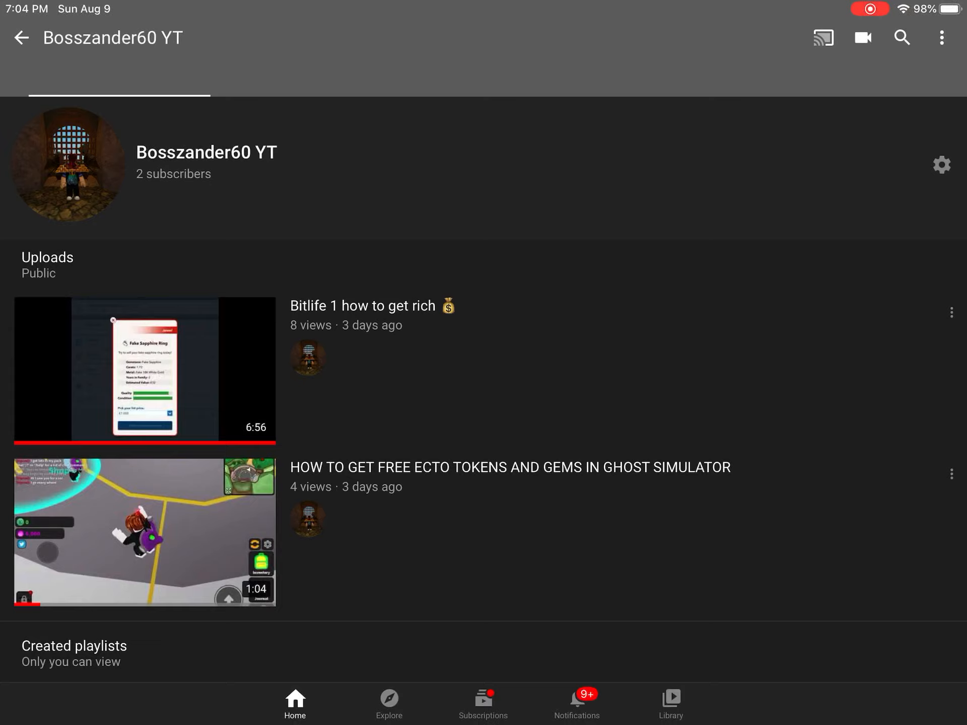
click(941, 165)
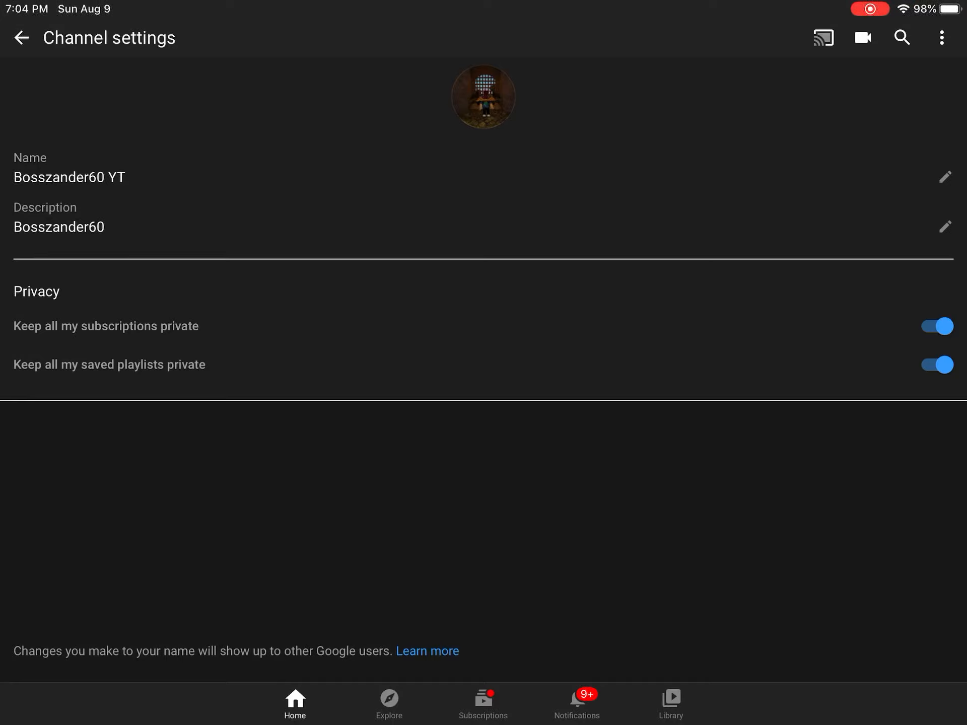
Edit the channel name with YT as last name, confirm, and go back
click(945, 177)
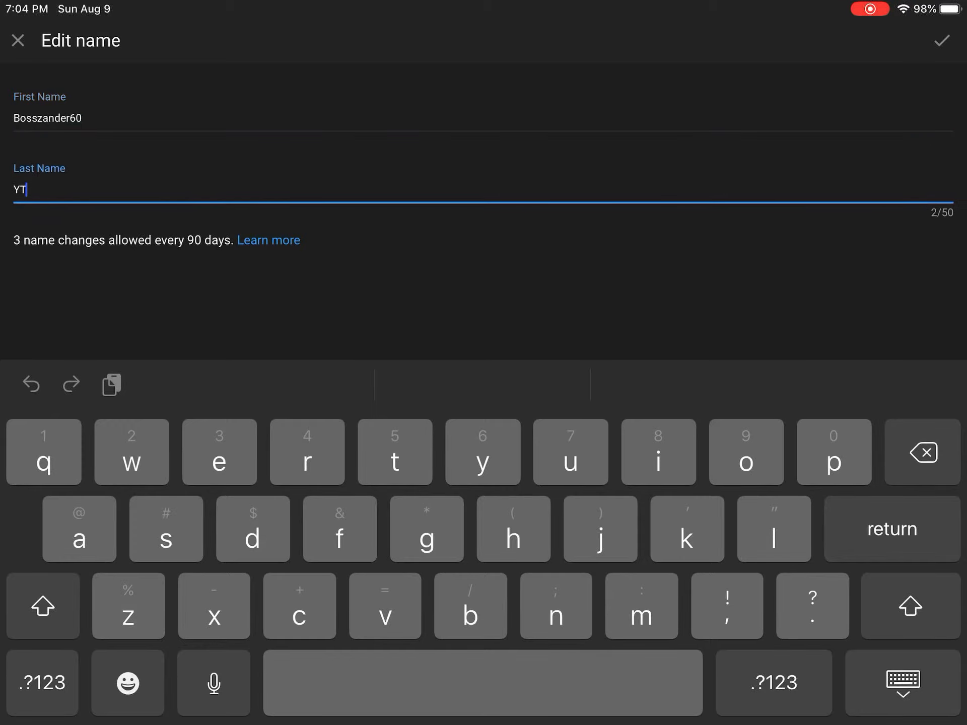
click(942, 41)
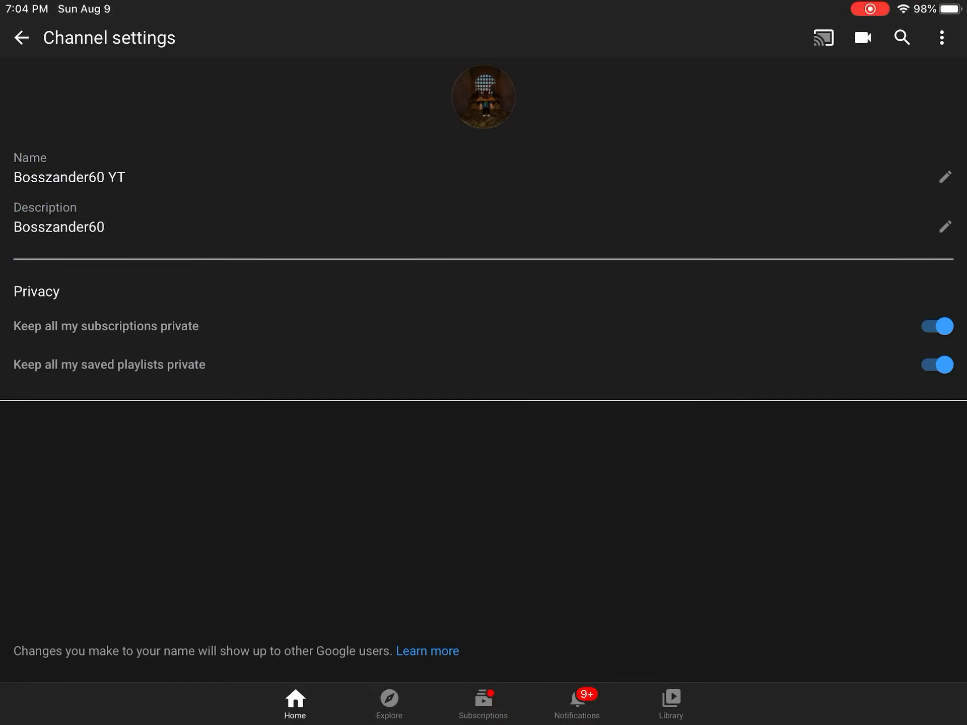
click(22, 38)
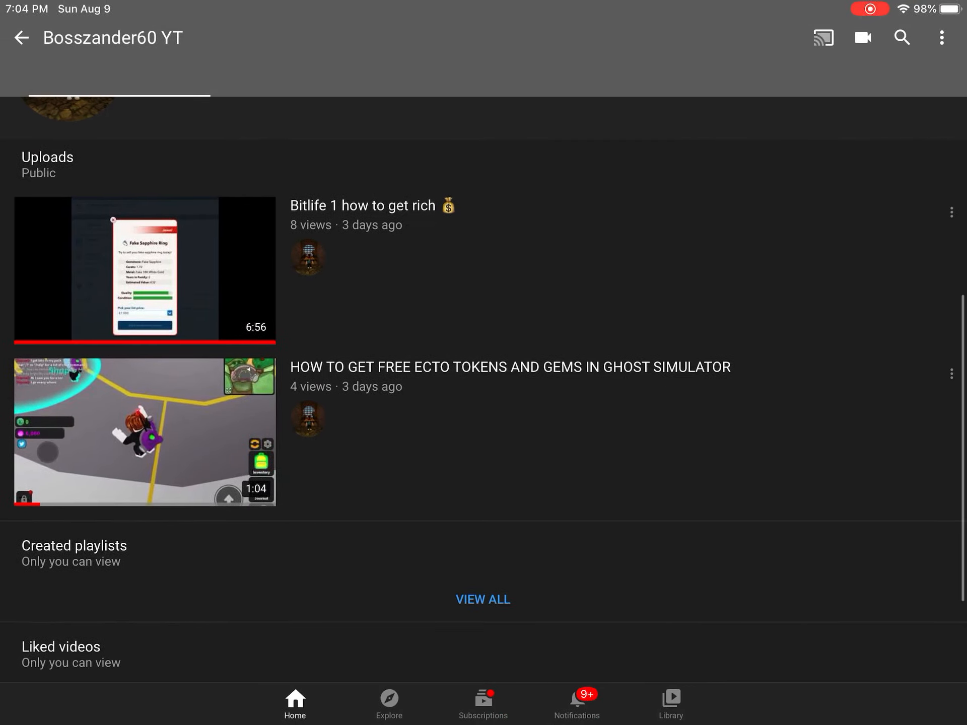
Open Help & feedback and choose 'Change your profile picture'
scroll(down, 3)
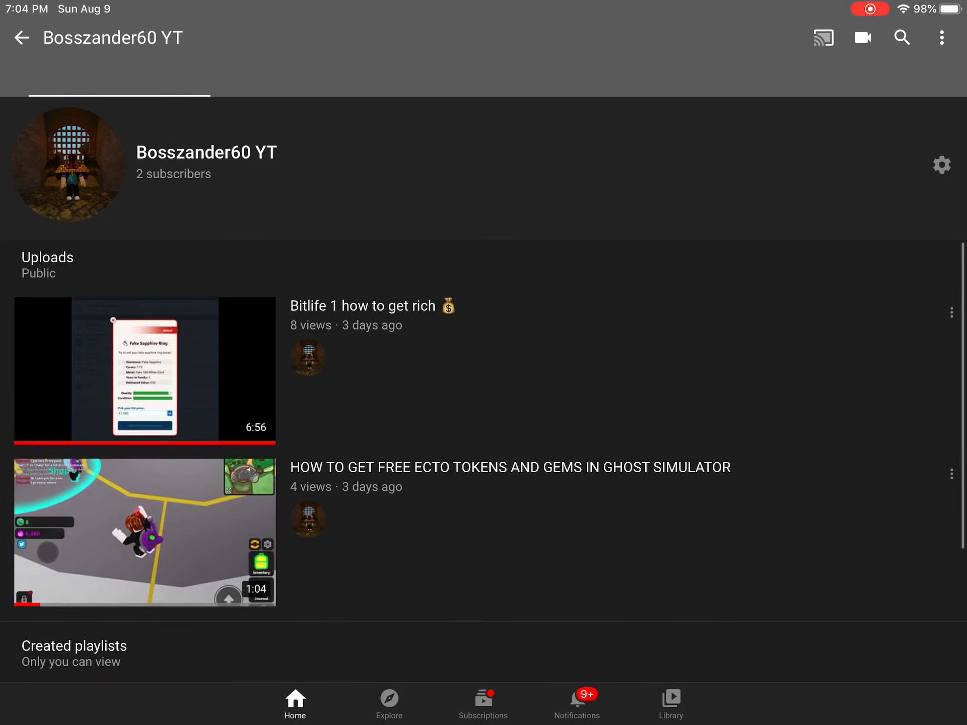
click(942, 37)
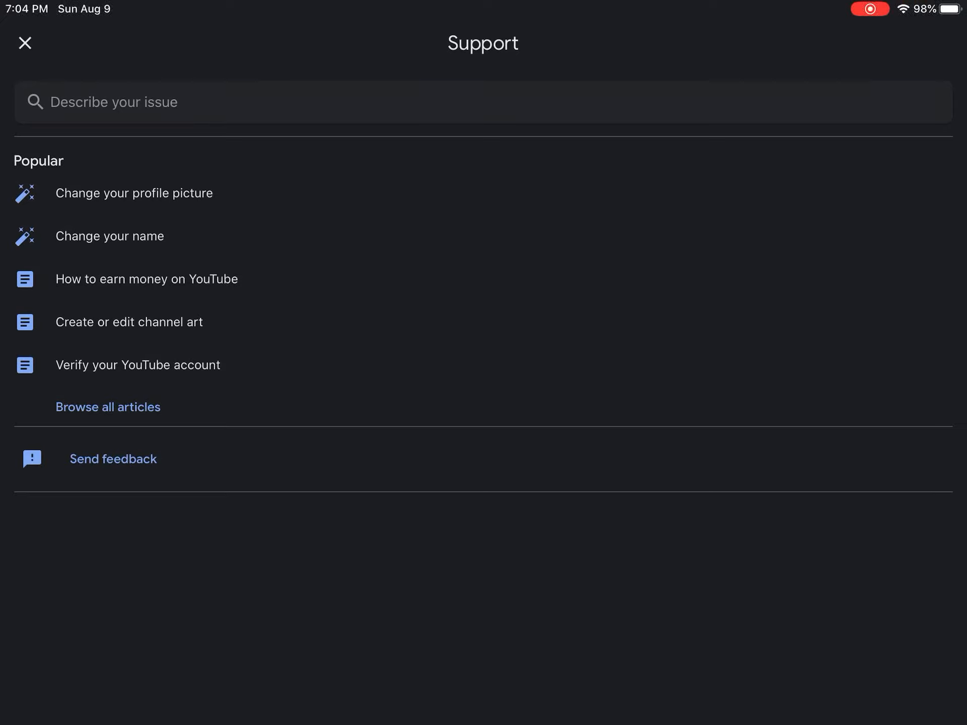
click(133, 193)
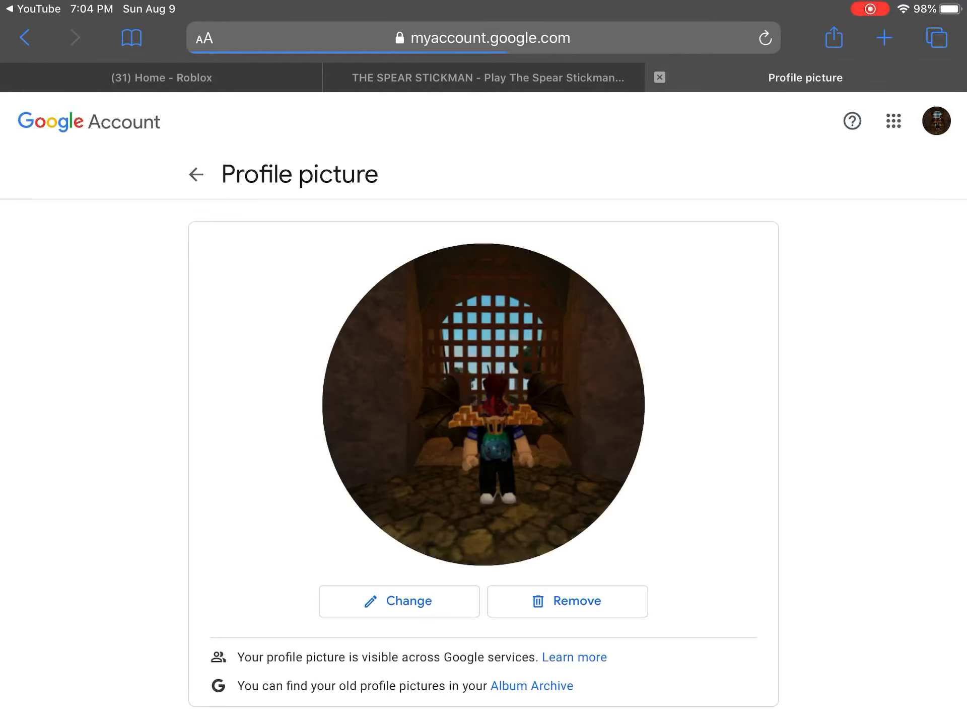